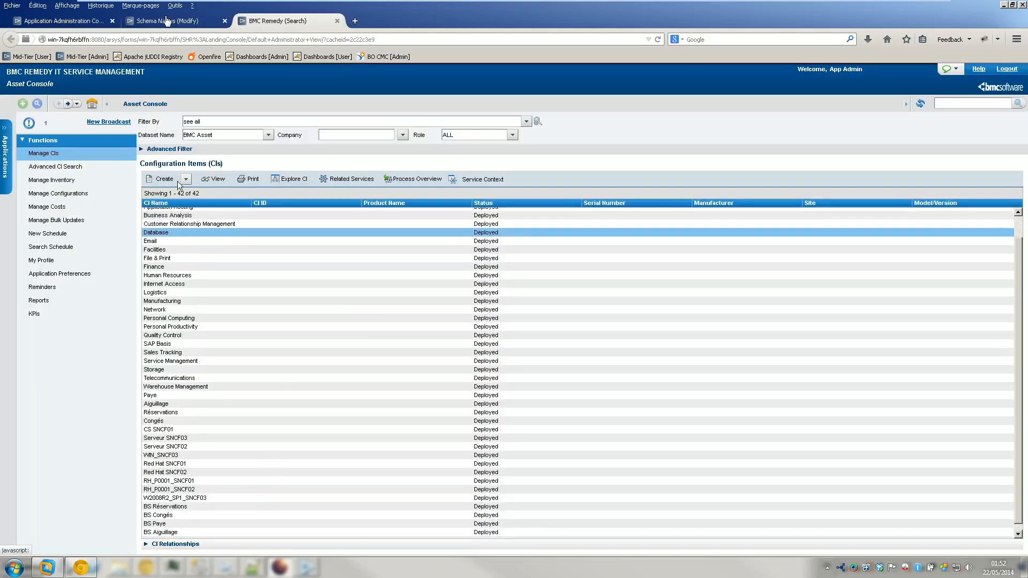
- Browse the creatable CI classes, then open the LMACLASSBE Schema Names record showing Has Asset UI = Yes
left_click(186, 178)
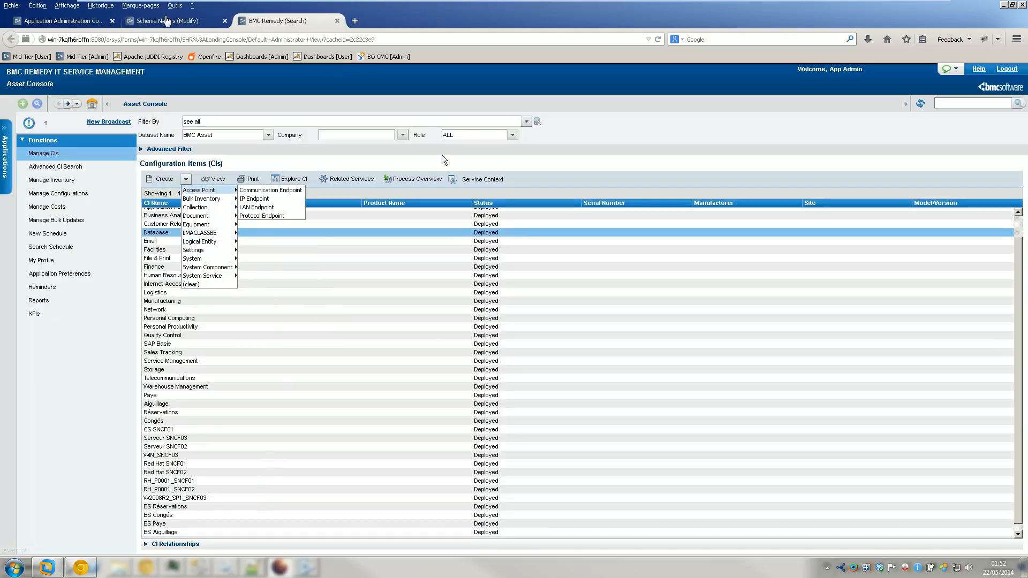
left_click(444, 159)
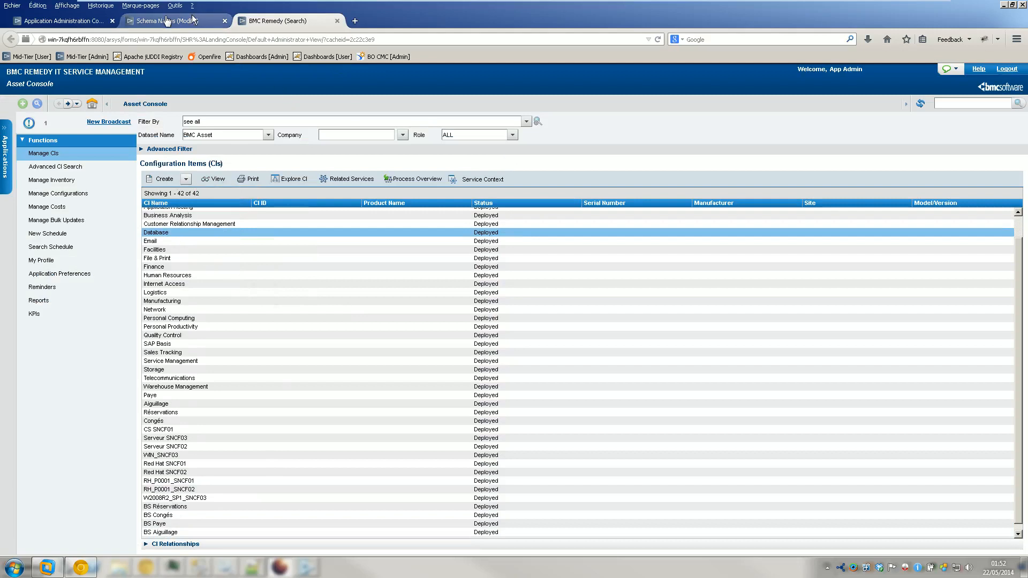
left_click(161, 21)
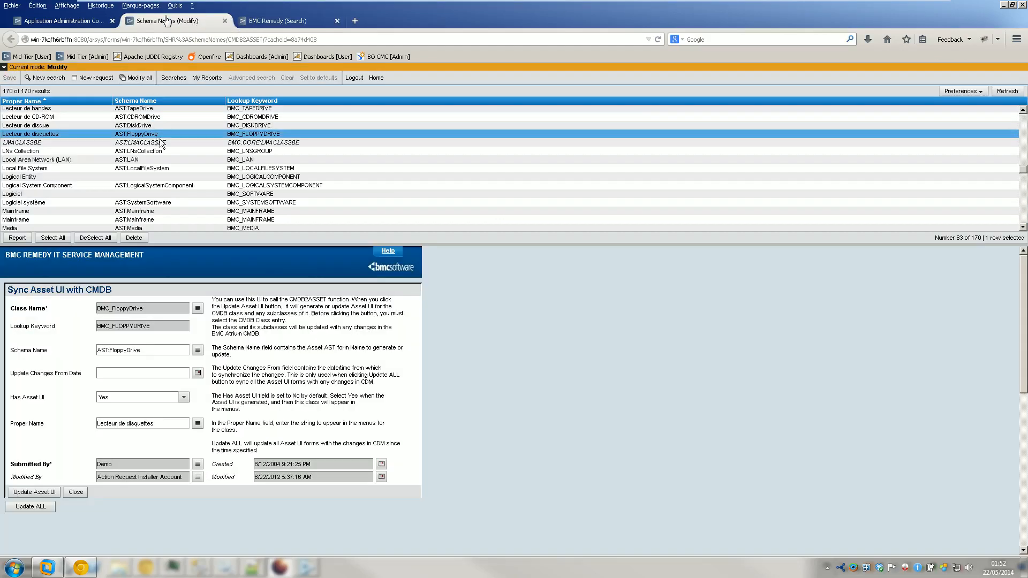
left_click(32, 146)
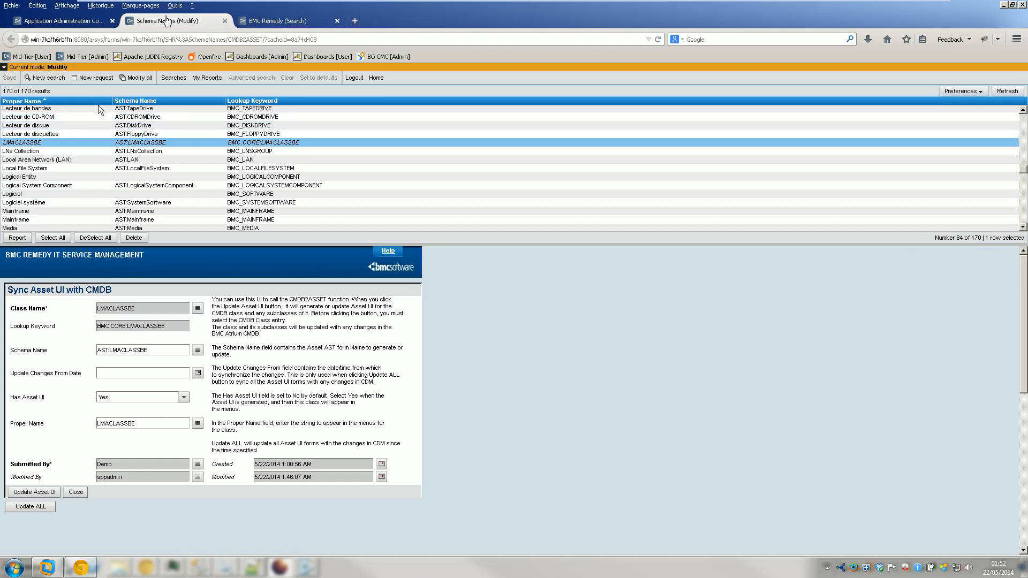
mouse_move(3, 399)
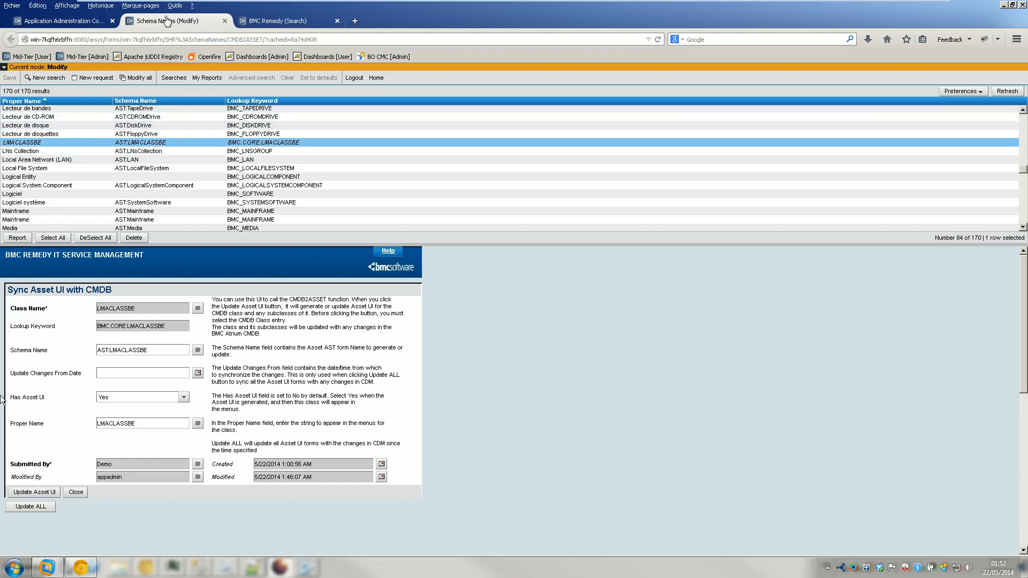
mouse_move(136, 396)
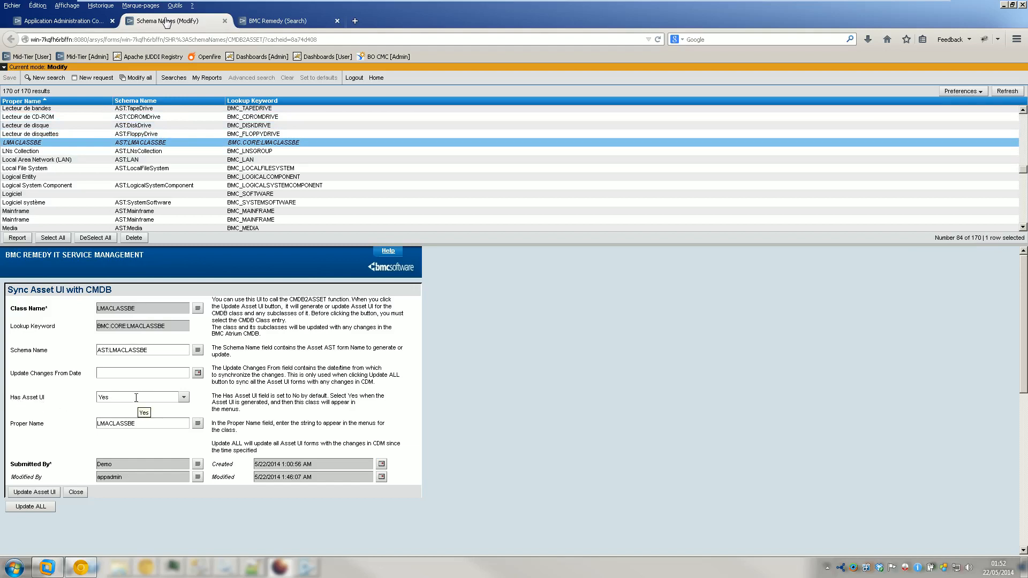
mouse_move(135, 401)
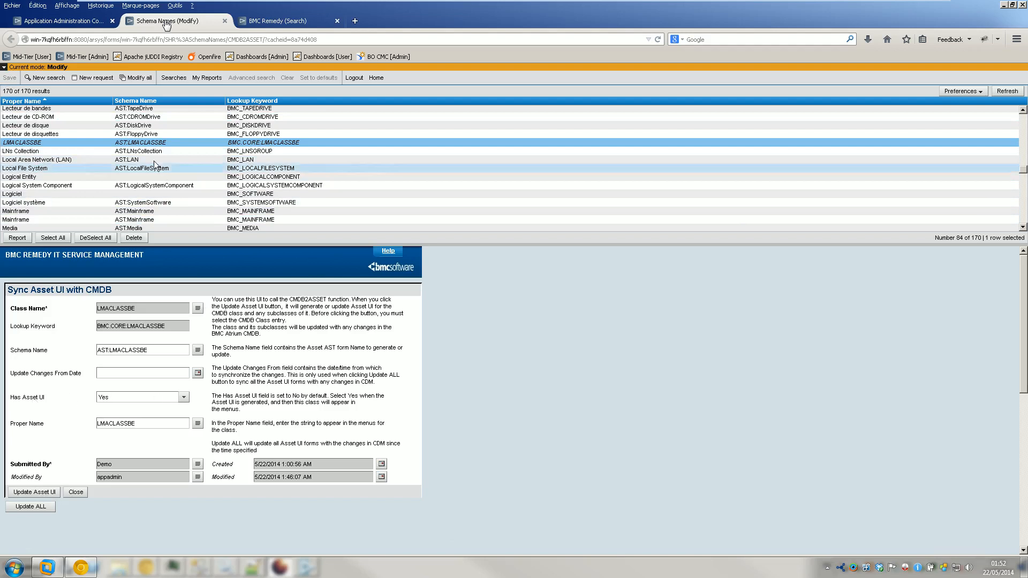
left_click(185, 397)
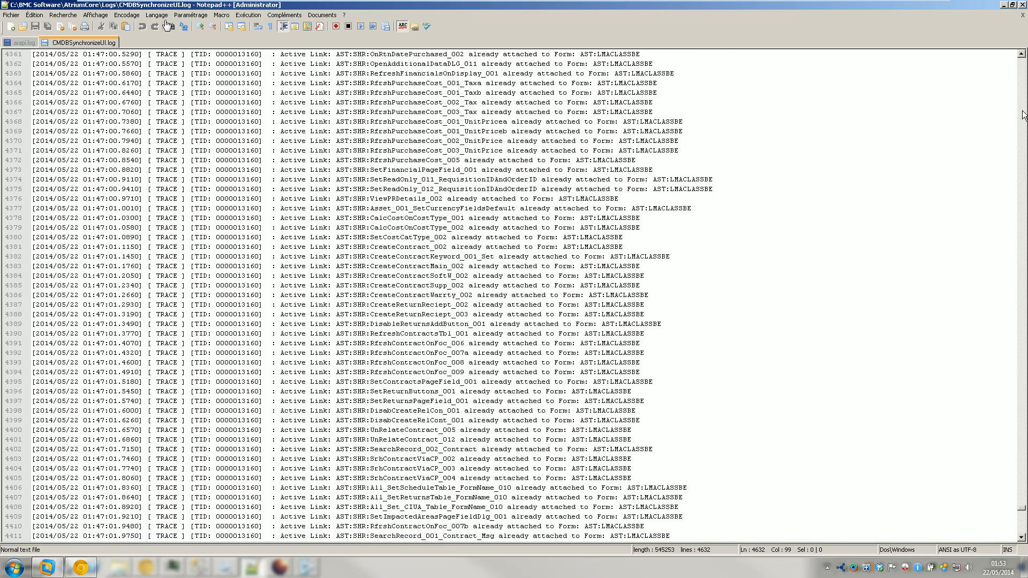
- Review the LMACLASSBE form-update entries in CMDBSynchronizeUI.log in Notepad++
scroll("up", 3)
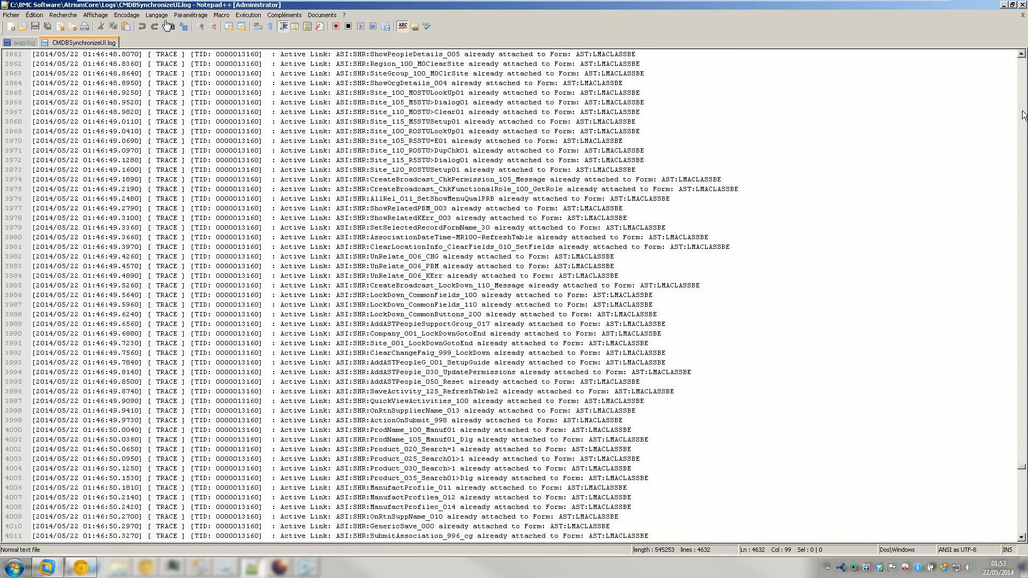
scroll("up", 3)
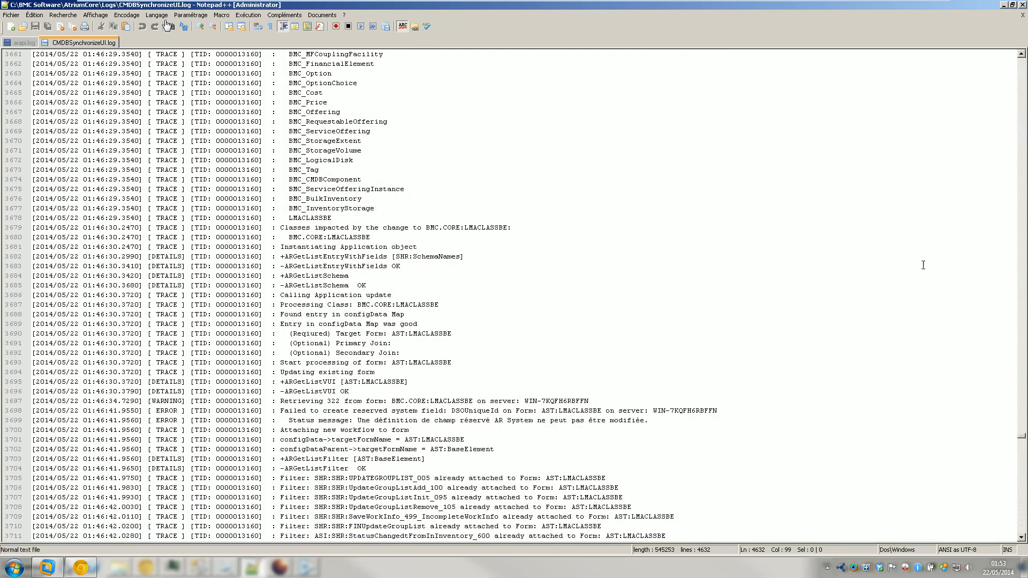
scroll("up", 3)
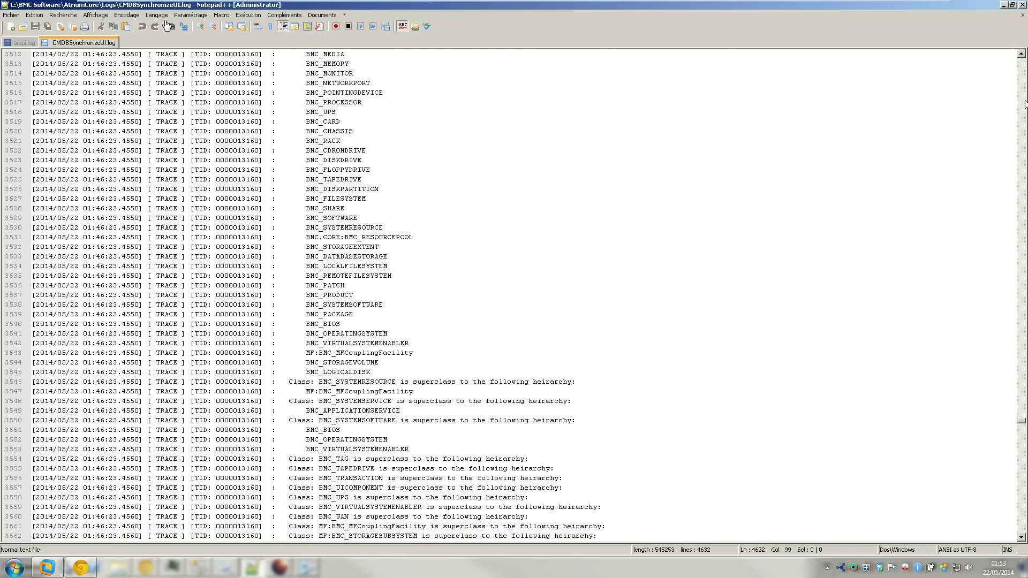
scroll("up", 3)
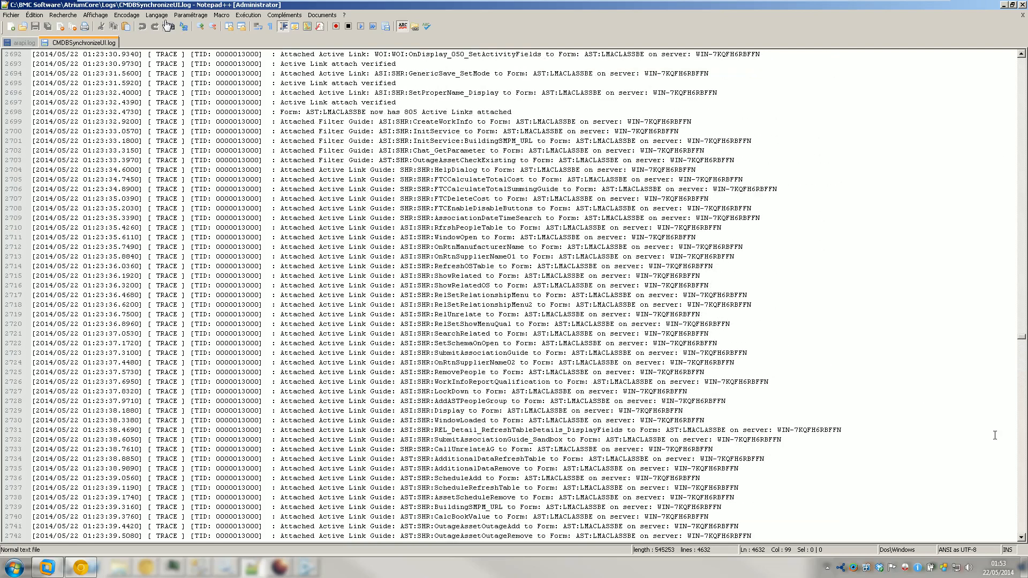
scroll("down", 3)
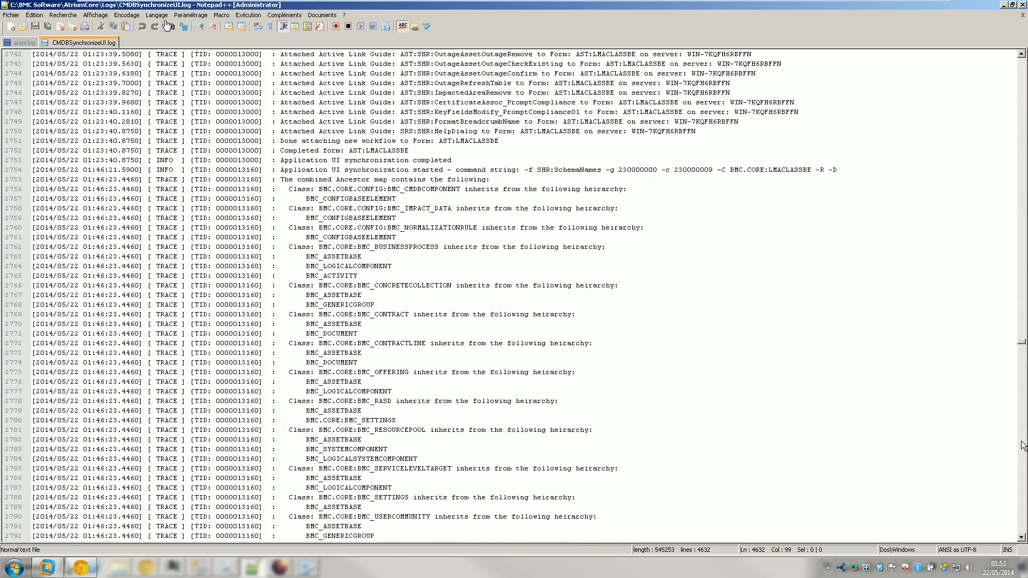
left_click(322, 159)
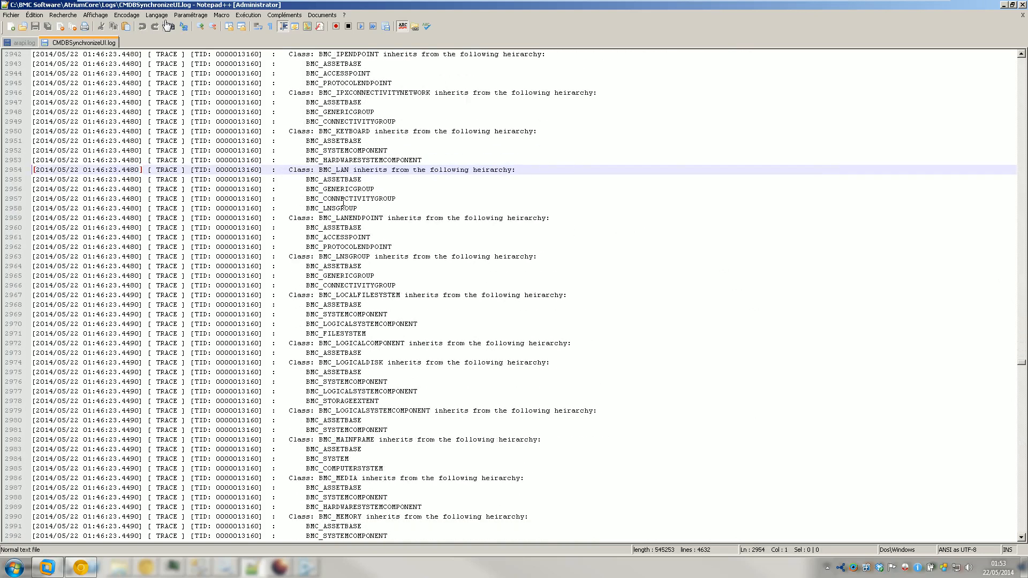
scroll("down", 3)
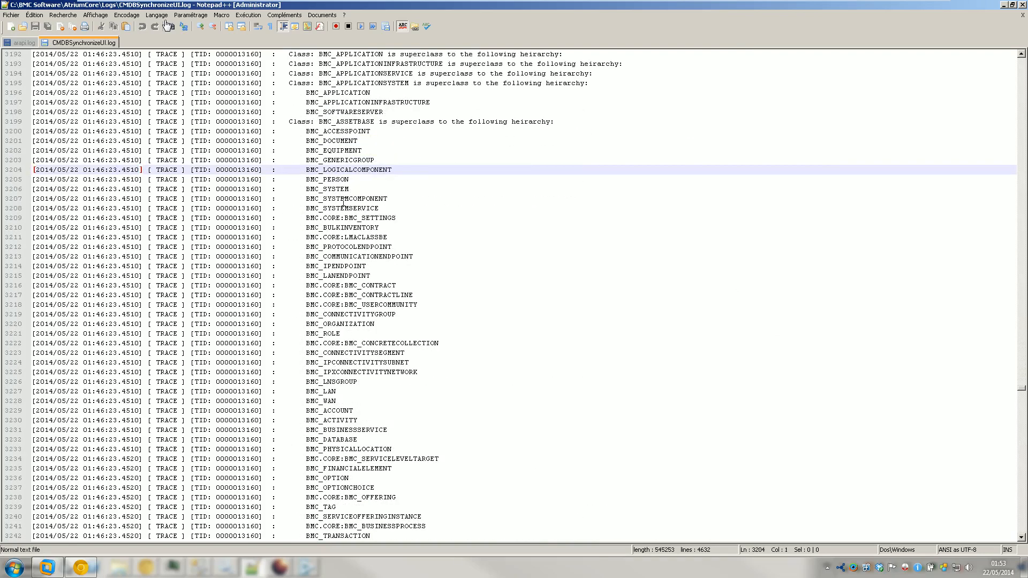
scroll("down", 3)
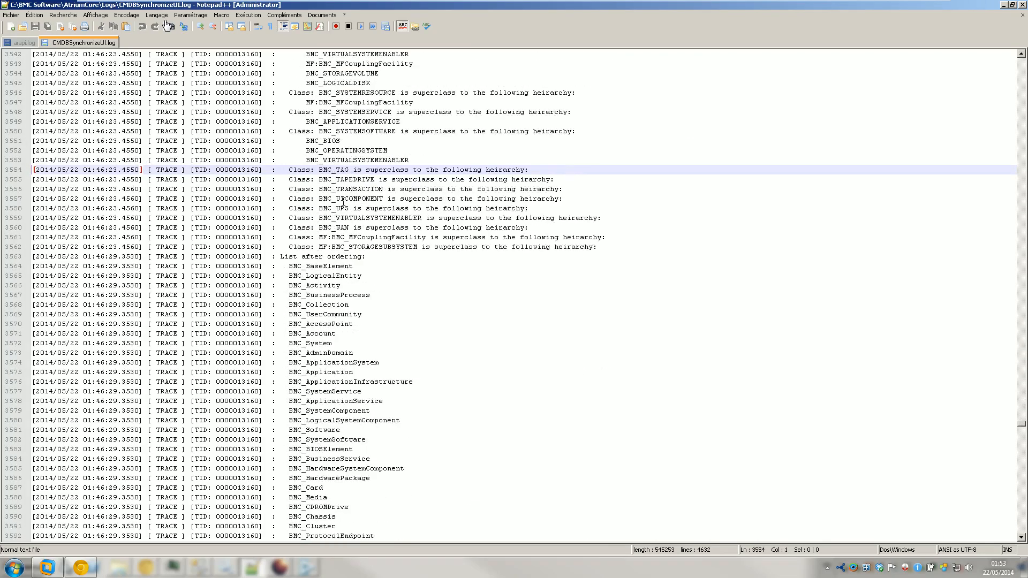
scroll("down", 3)
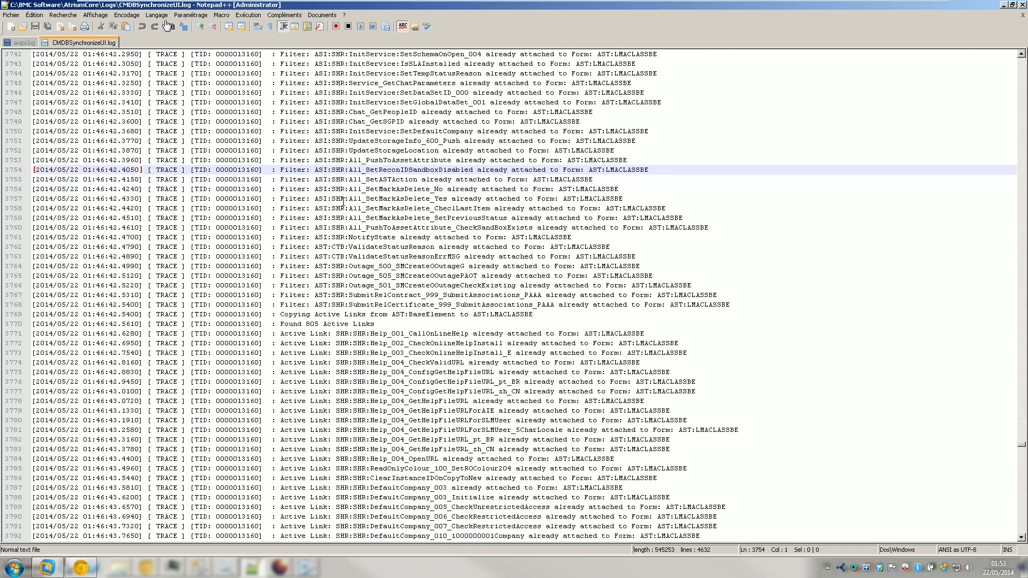
scroll("down", 3)
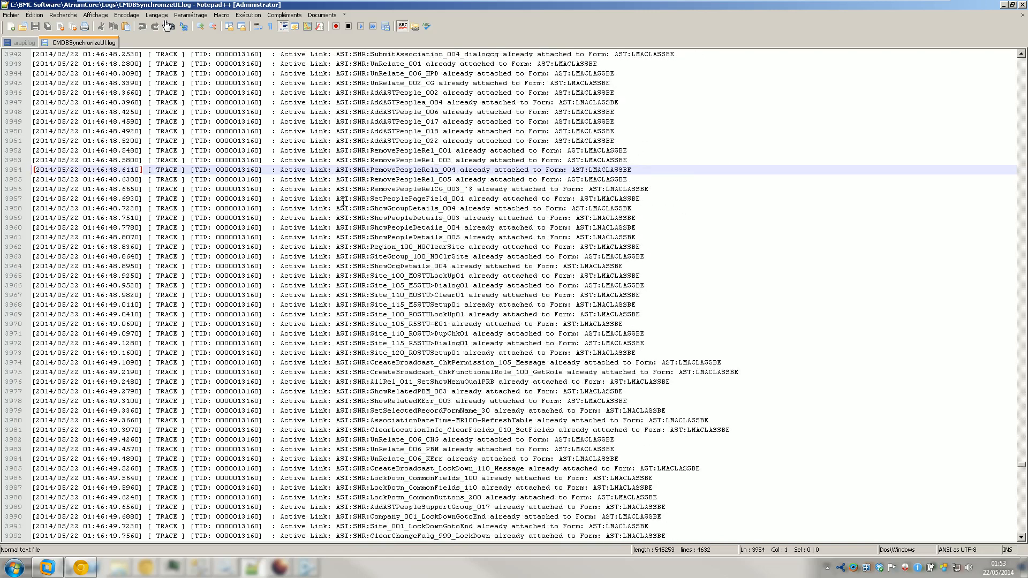
scroll("down", 3)
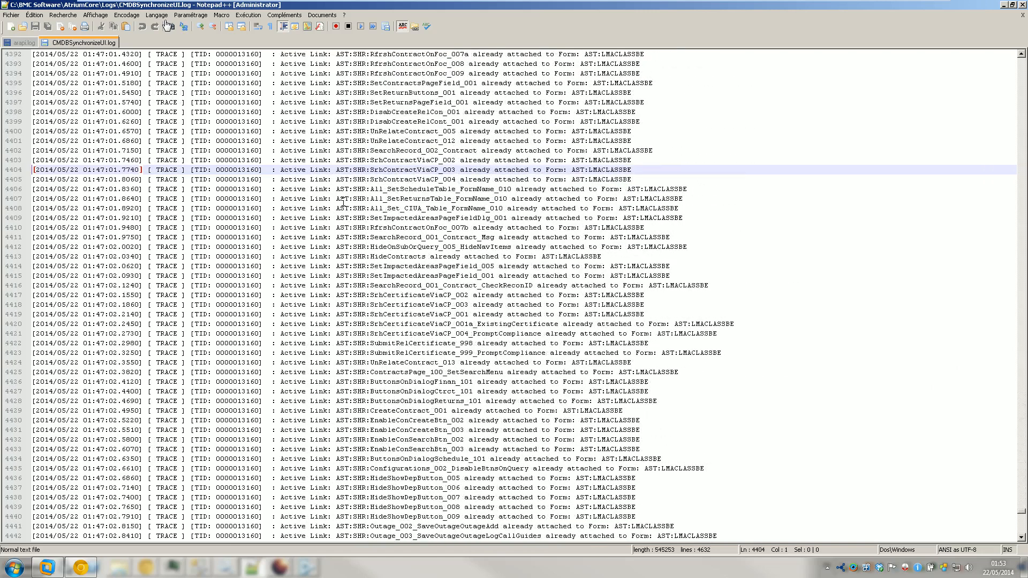
scroll("down", 3)
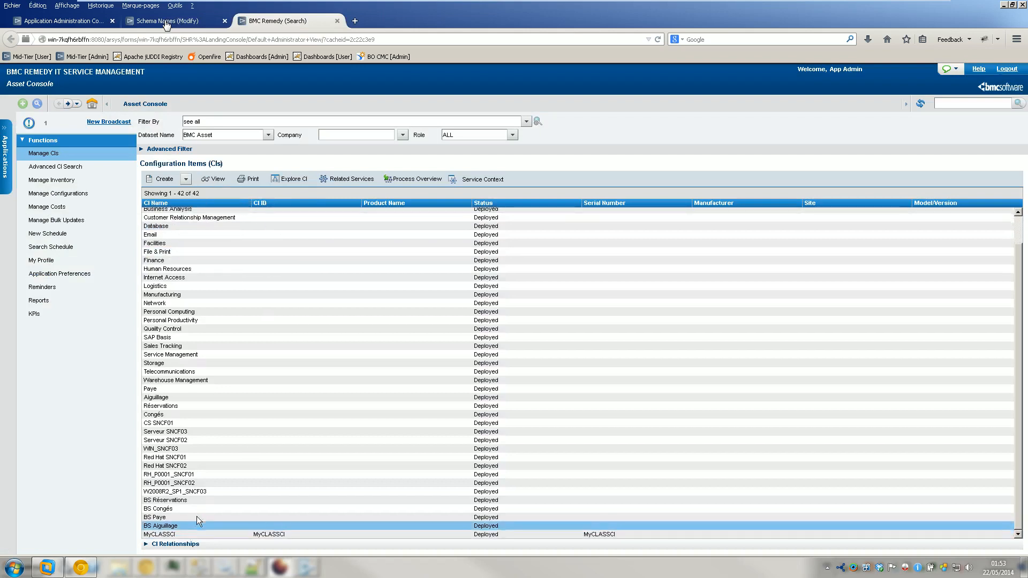
- Start a new configuration item from Asset Console and browse the CI Type list
left_click(166, 534)
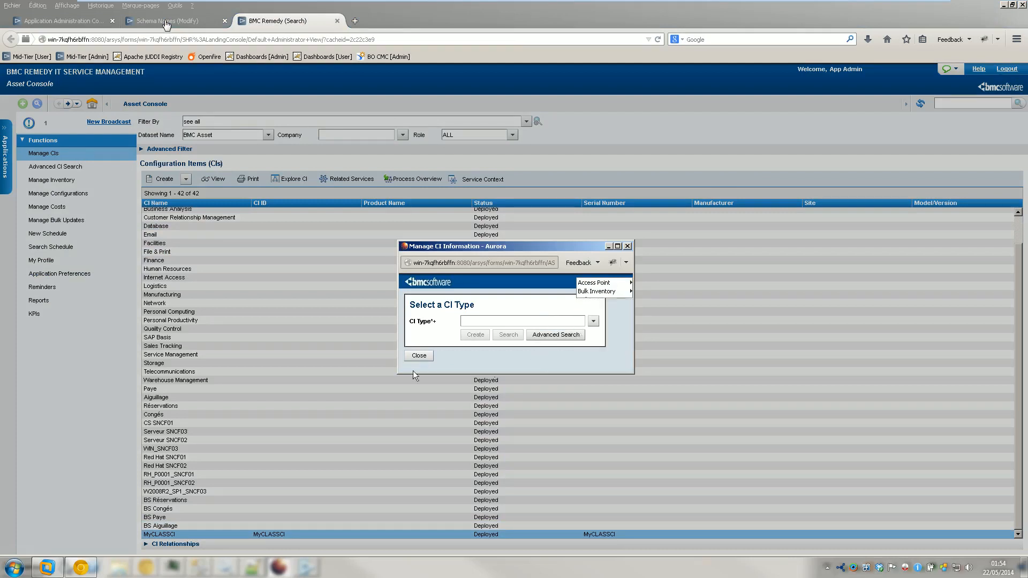
left_click(419, 355)
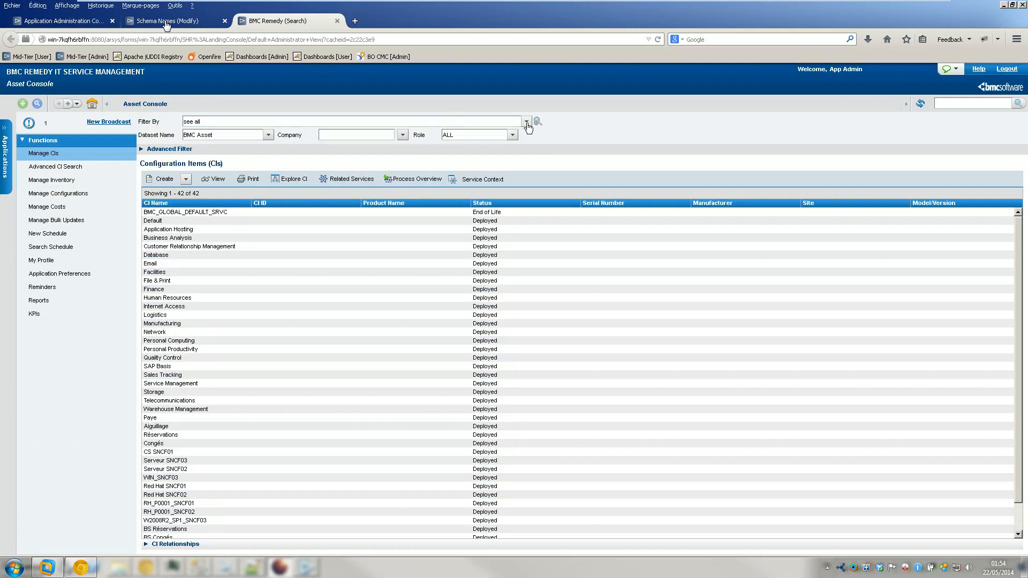
- Refresh the list to 43 CIs and open the new MYCI2 item's LMACLASSBE record
left_click(526, 121)
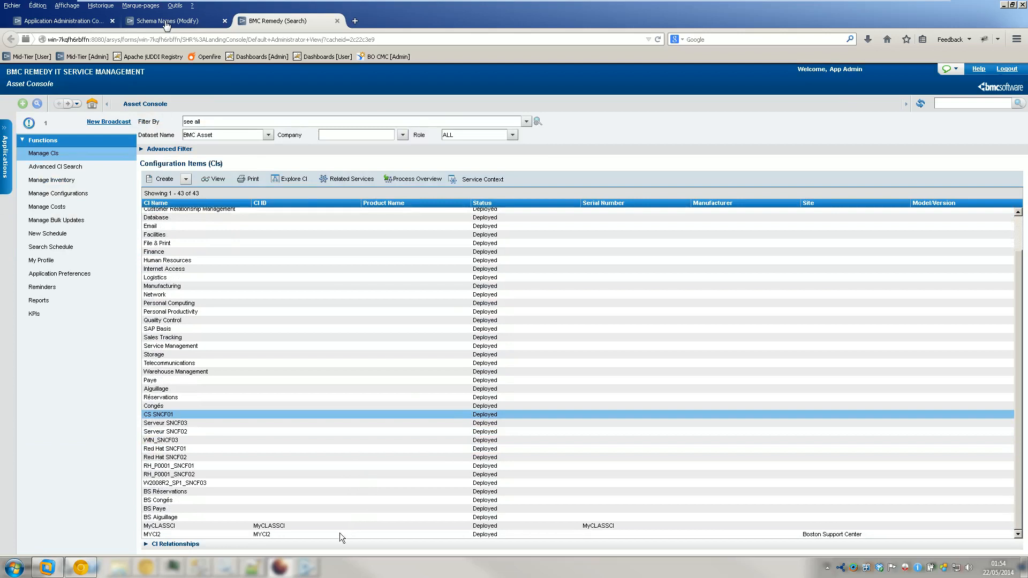
left_click(175, 534)
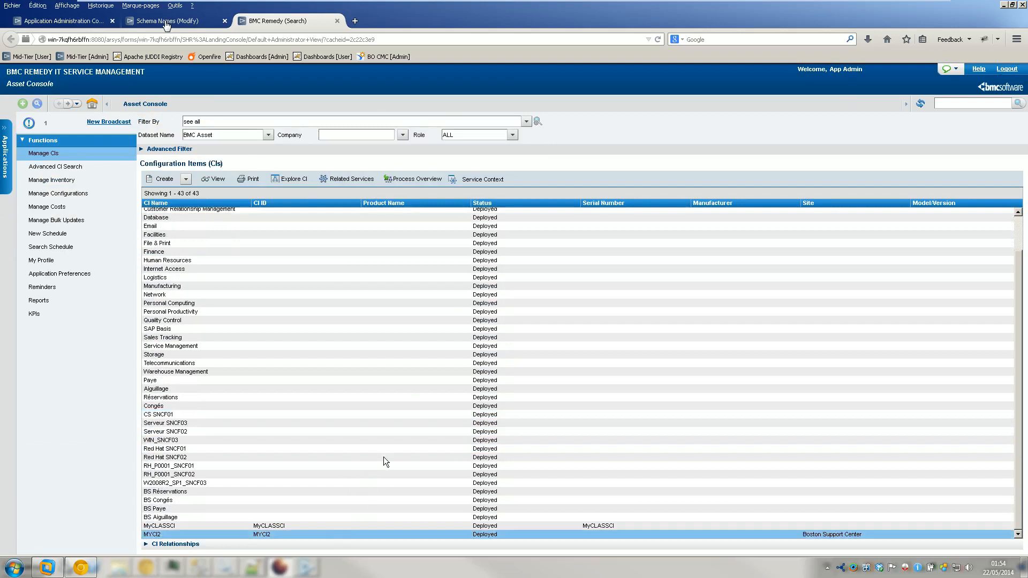
mouse_move(305, 553)
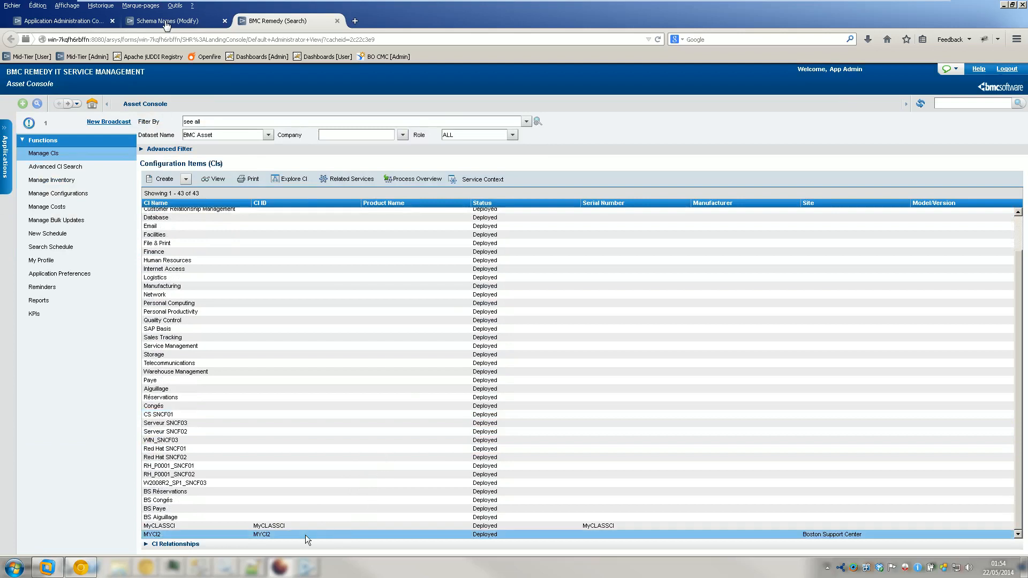
double_click(176, 534)
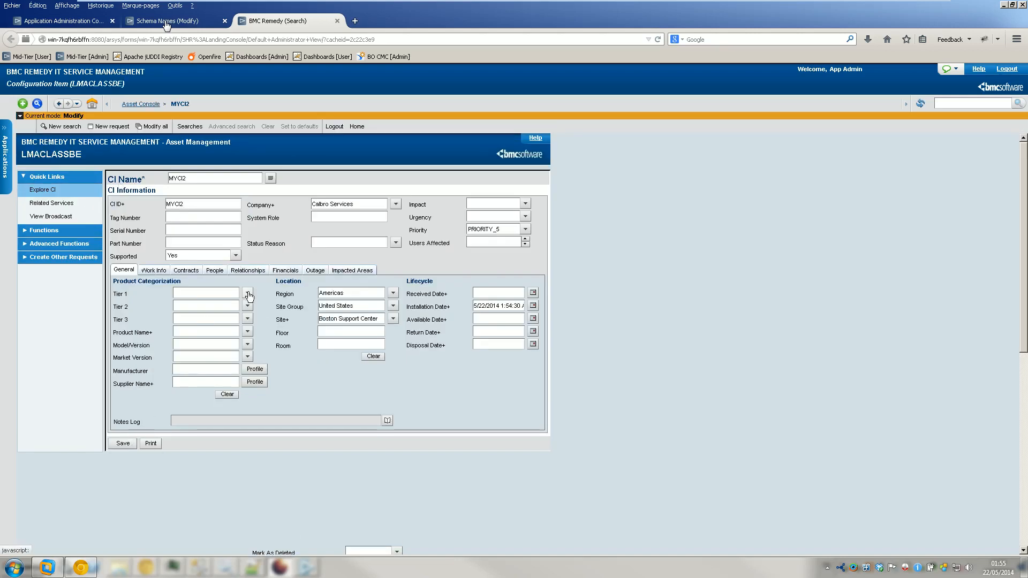
left_click(247, 293)
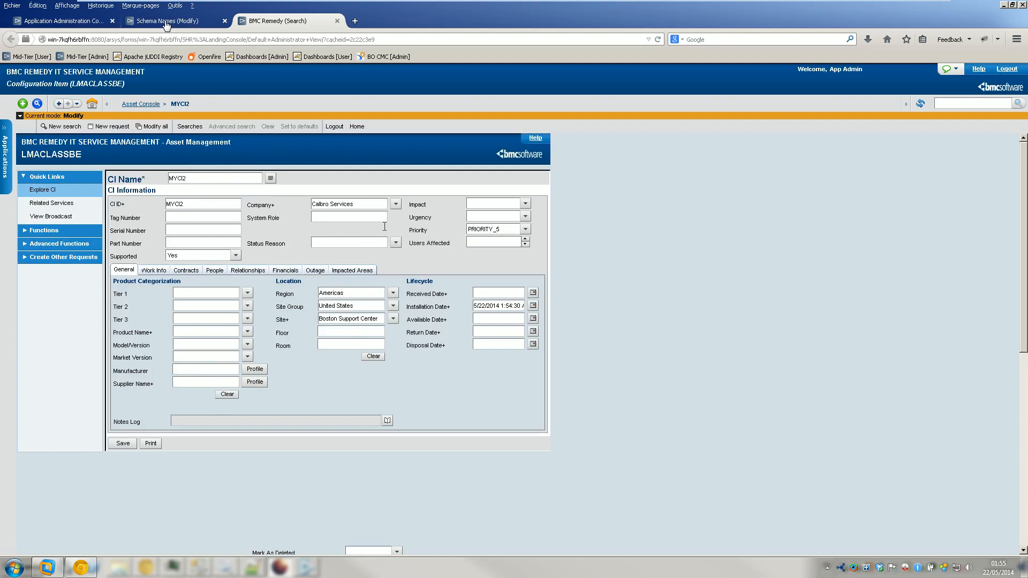
scroll("down", 3)
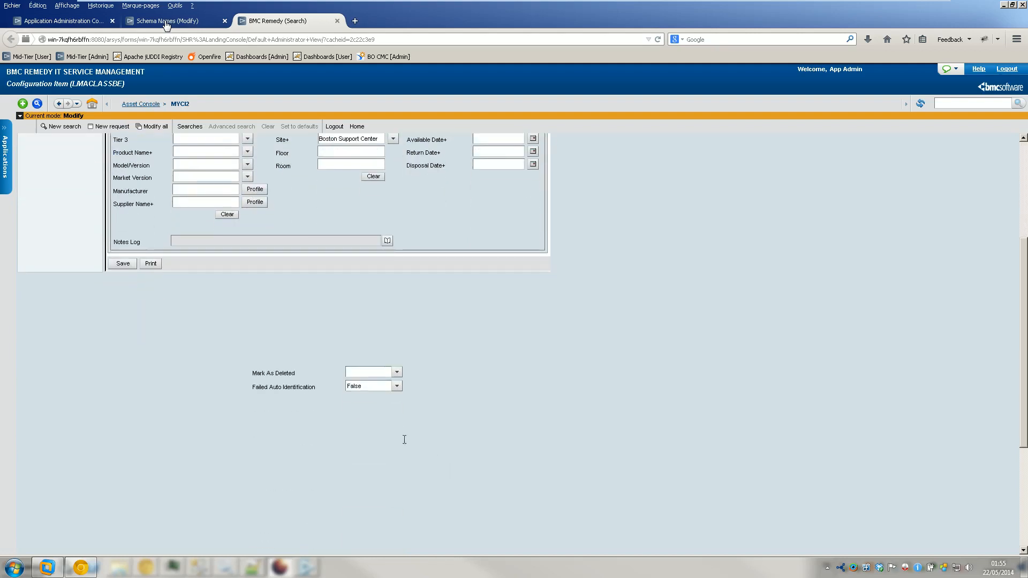
left_click(397, 372)
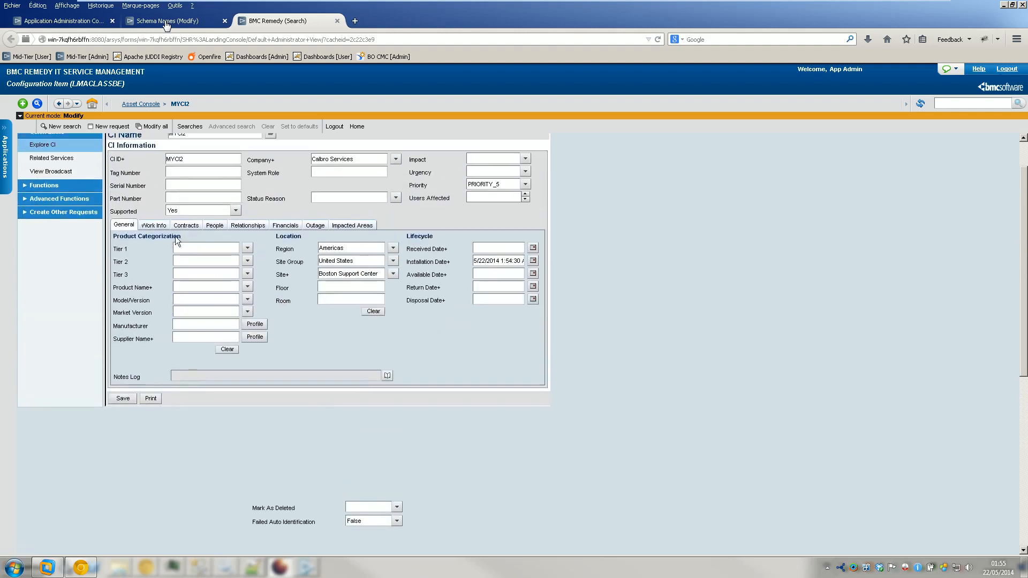
left_click(215, 225)
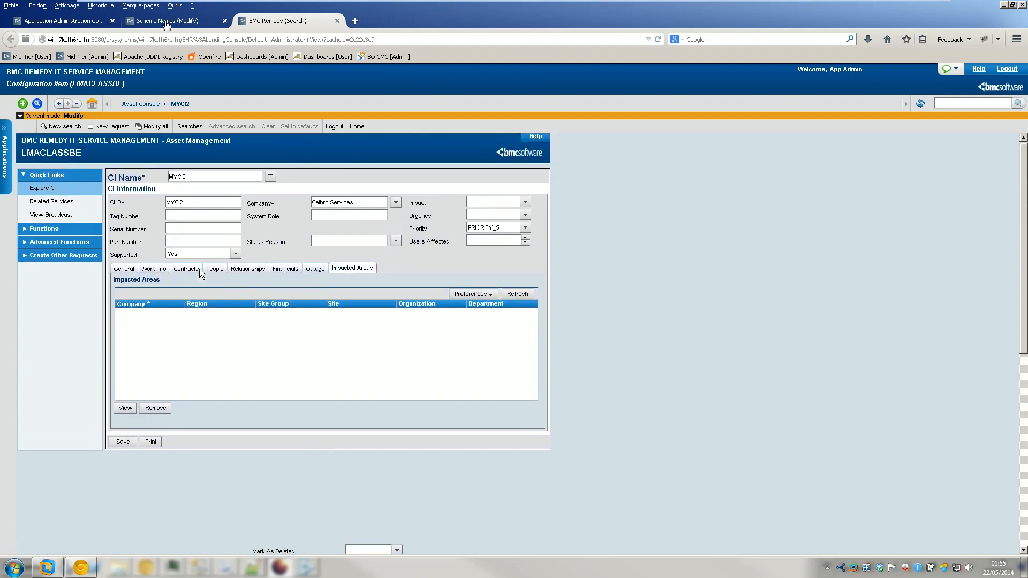
left_click(123, 270)
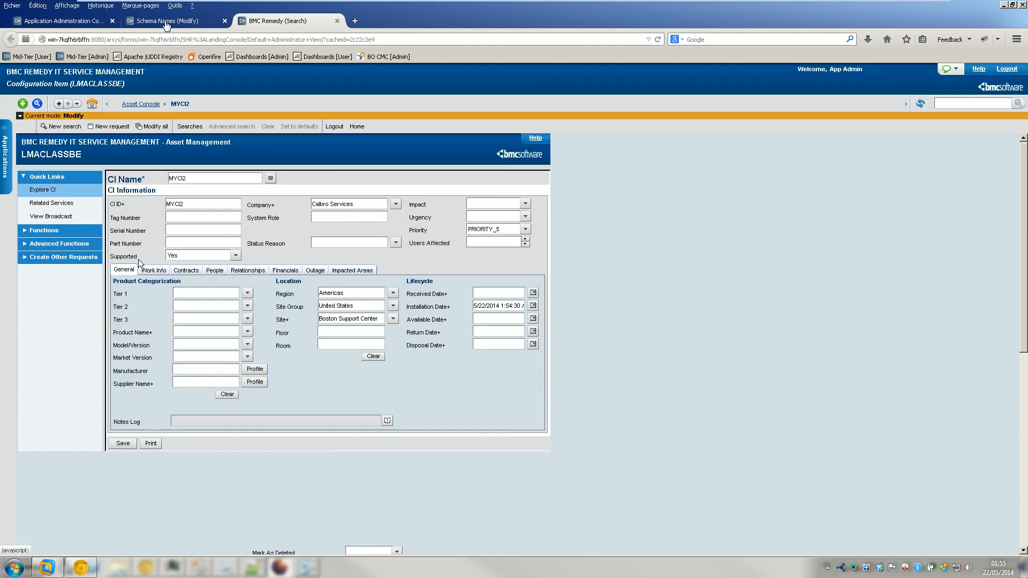
mouse_move(88, 103)
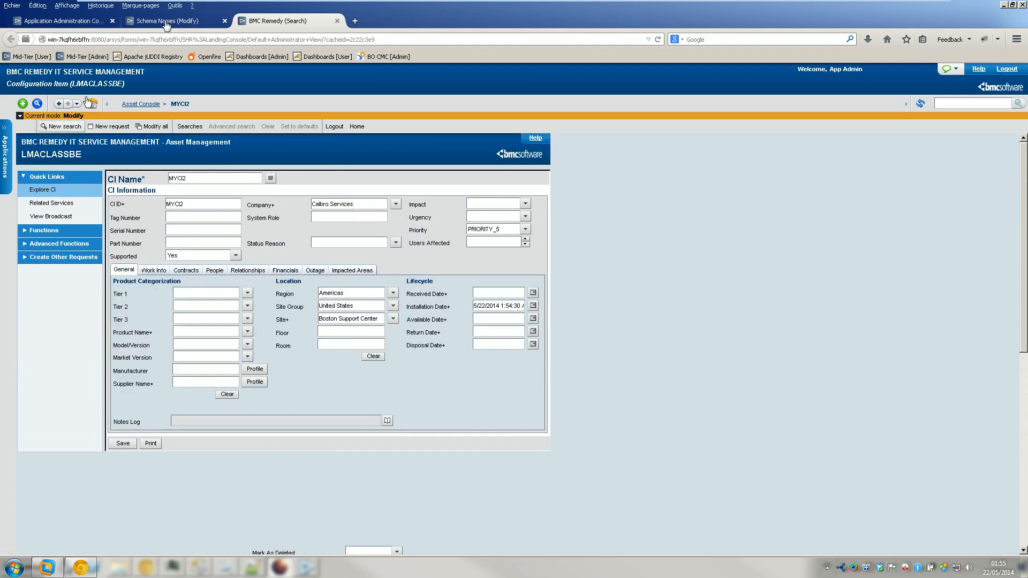
mouse_move(147, 135)
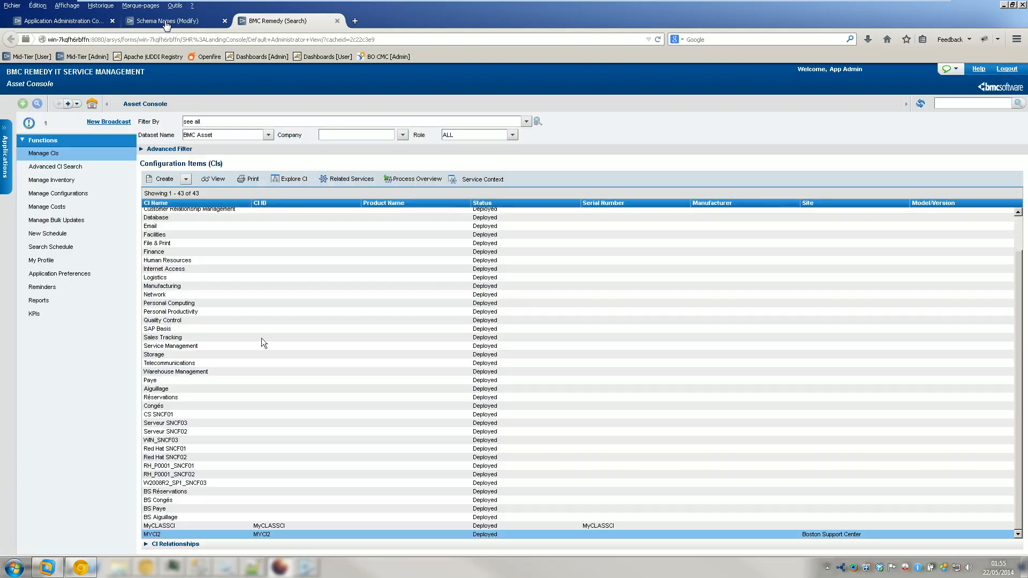
mouse_move(286, 364)
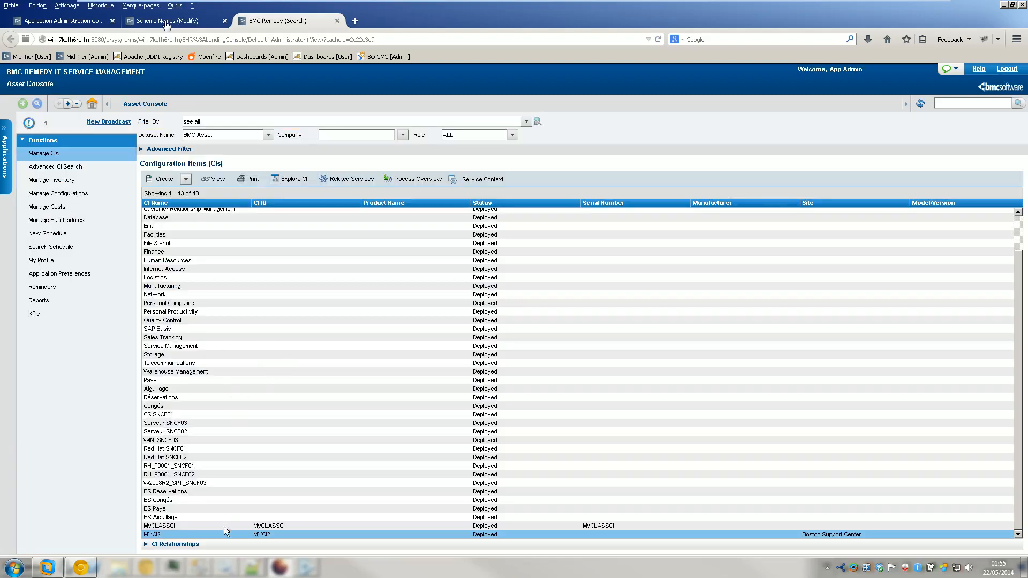
- Look over the MYCI2 and Telecommunications CI records, then start a new LMACLASSBE item
double_click(160, 534)
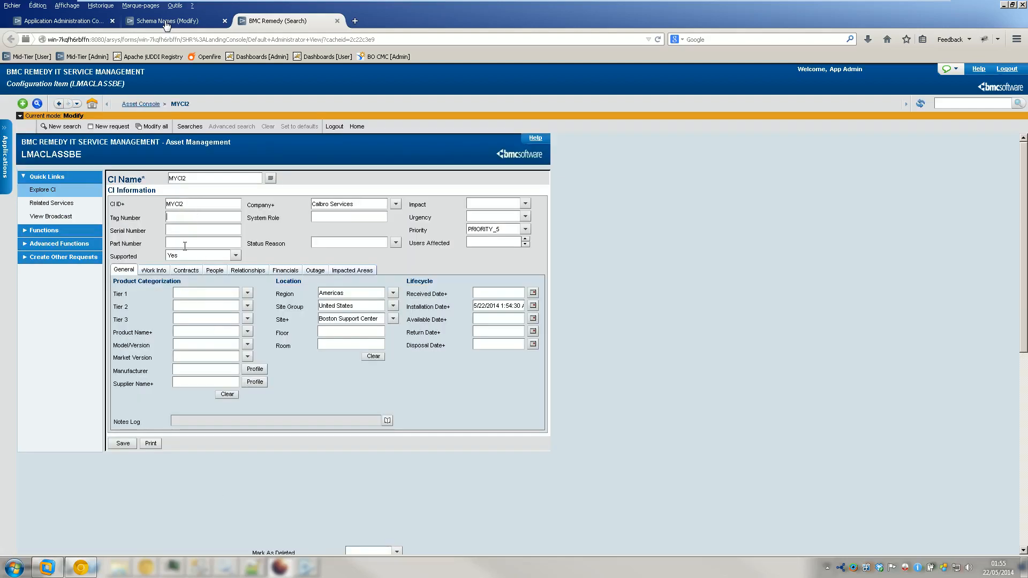
type("MYCI2")
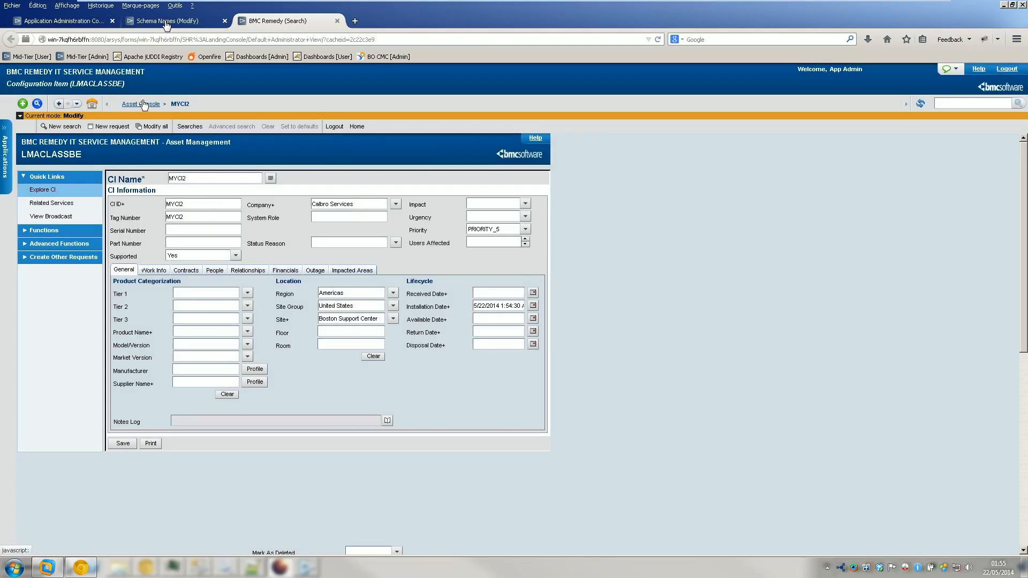
left_click(140, 104)
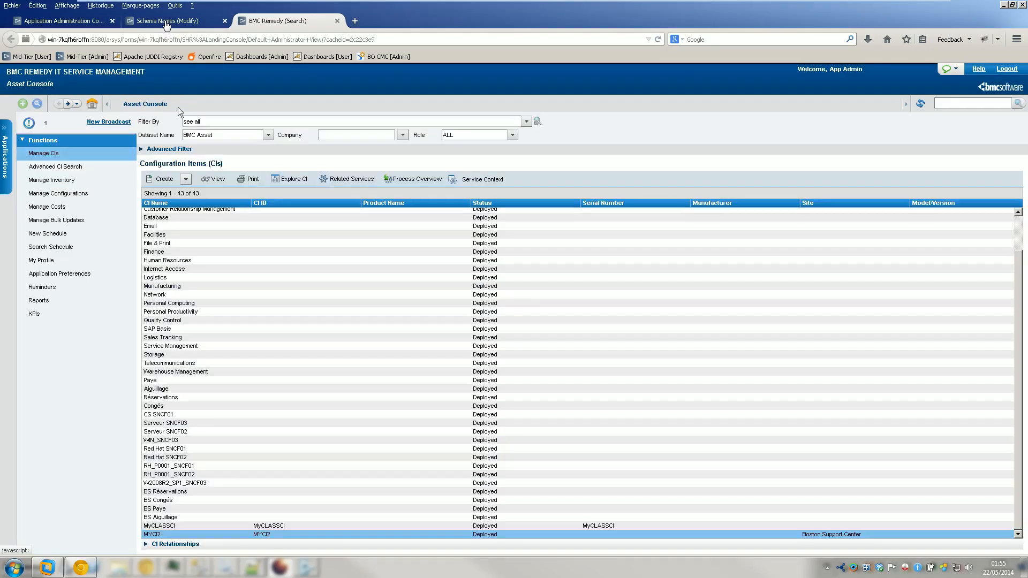
left_click(169, 363)
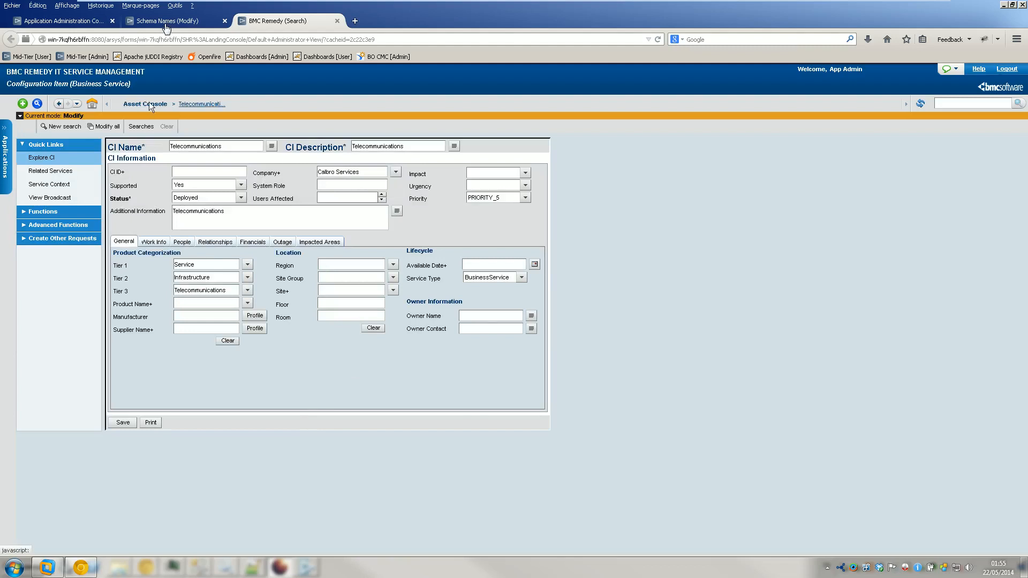
left_click(144, 104)
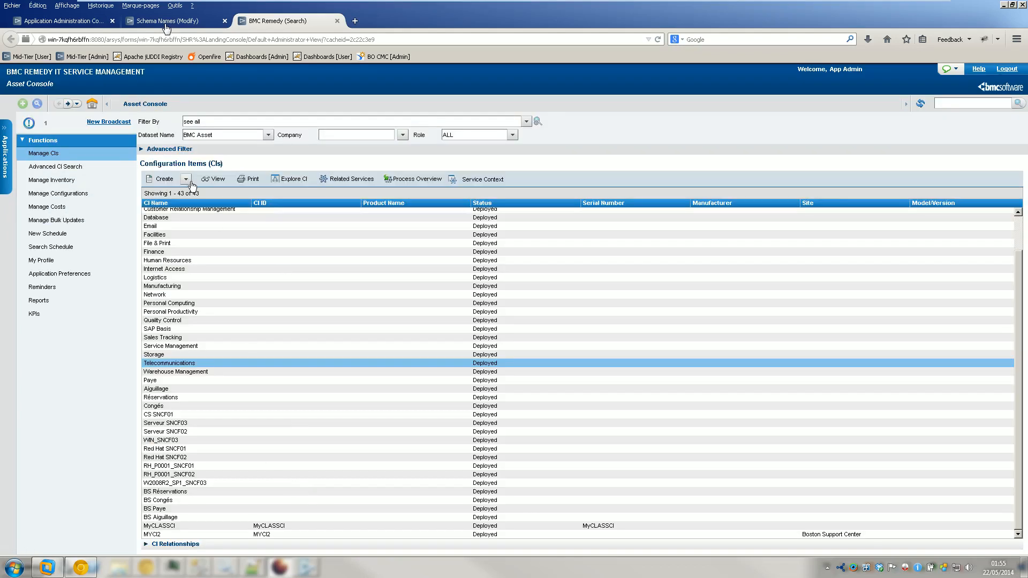
left_click(185, 179)
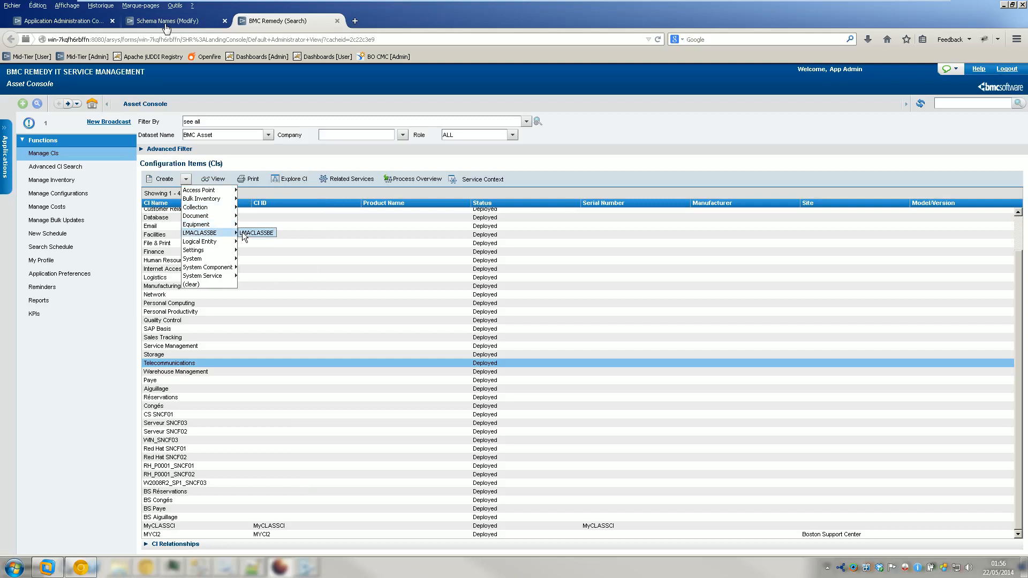
left_click(257, 232)
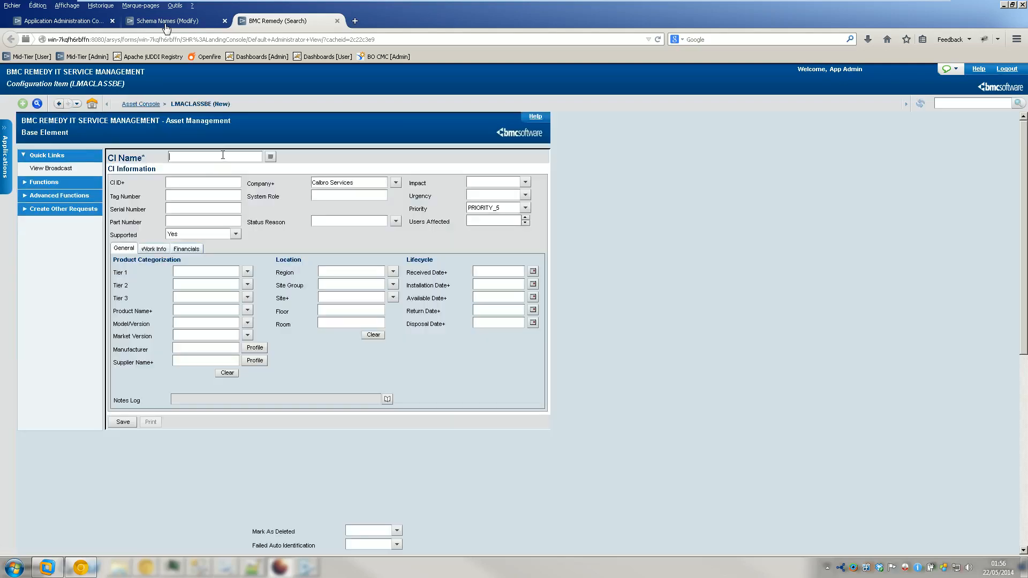
- Enter CI name MYCI2MYCI2 with MYCI2 tag, serial and part numbers, and save (ARERR 106)
type("MYCI2MYCI2")
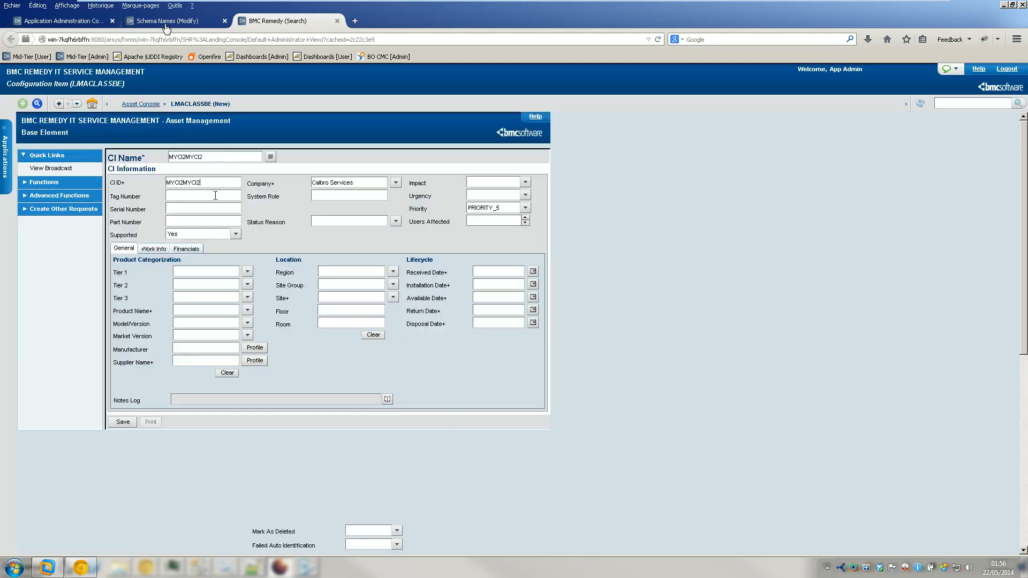
mouse_move(452, 172)
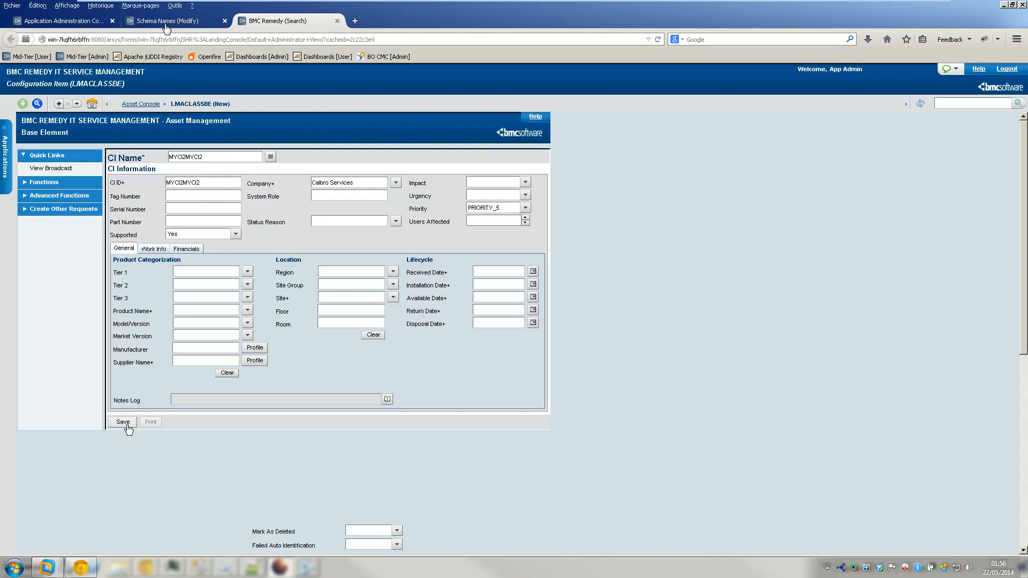
left_click(122, 422)
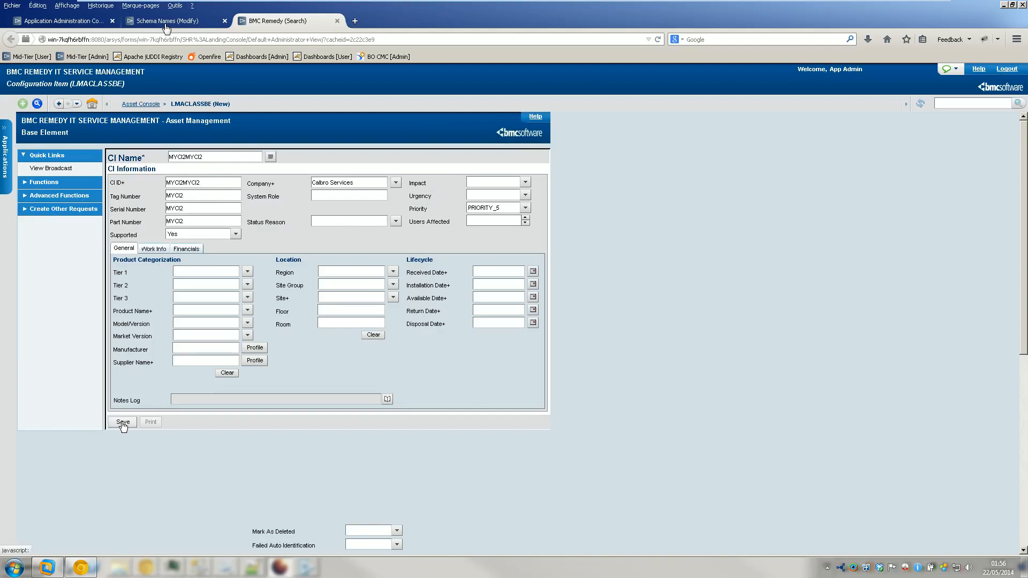
left_click(122, 422)
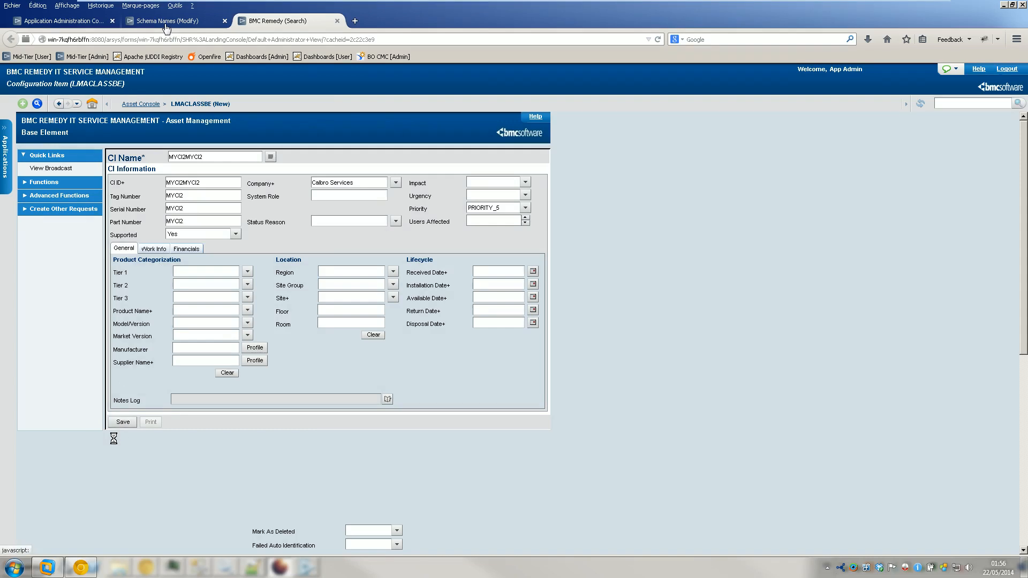
left_click(122, 422)
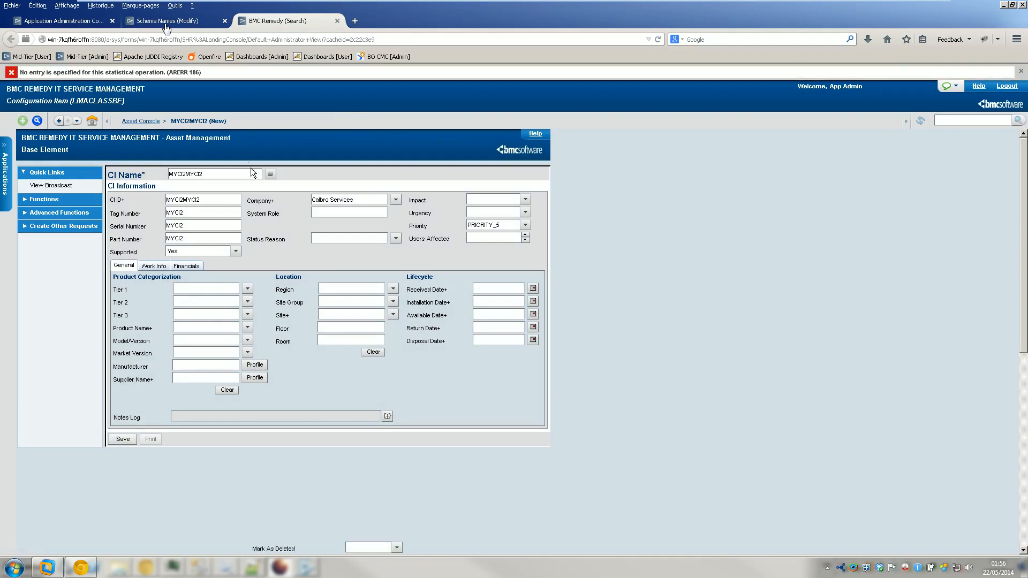
mouse_move(1015, 66)
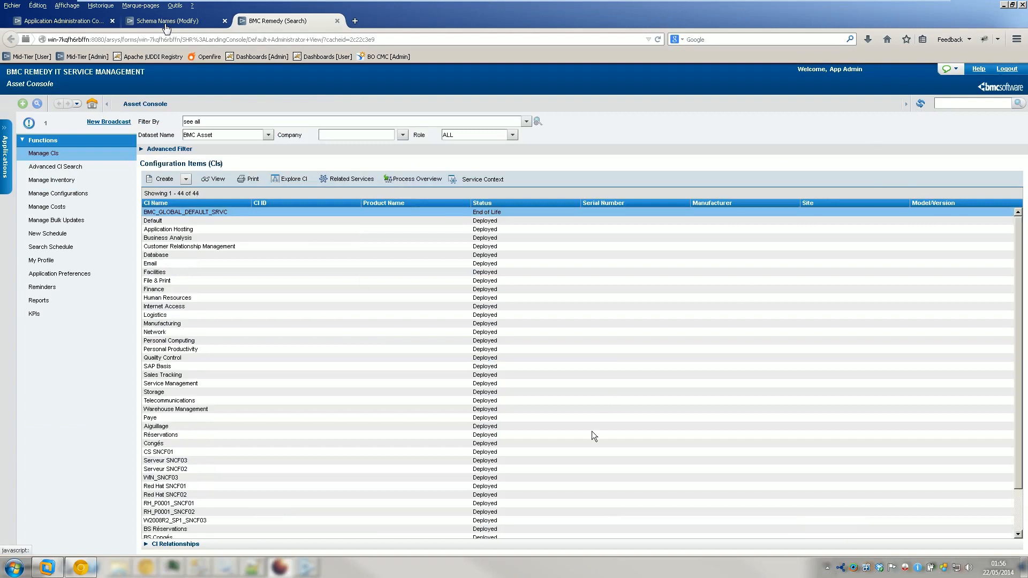
- Select MYCI2MYCI2 at the bottom of the 44-item list, then view the LMACLASSBE sync record
scroll("down", 3)
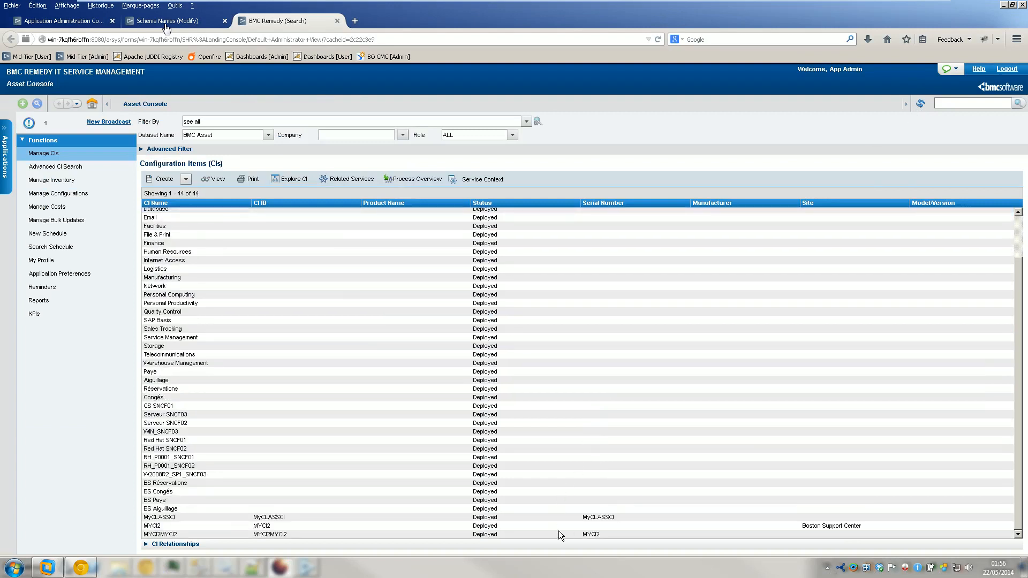
left_click(177, 535)
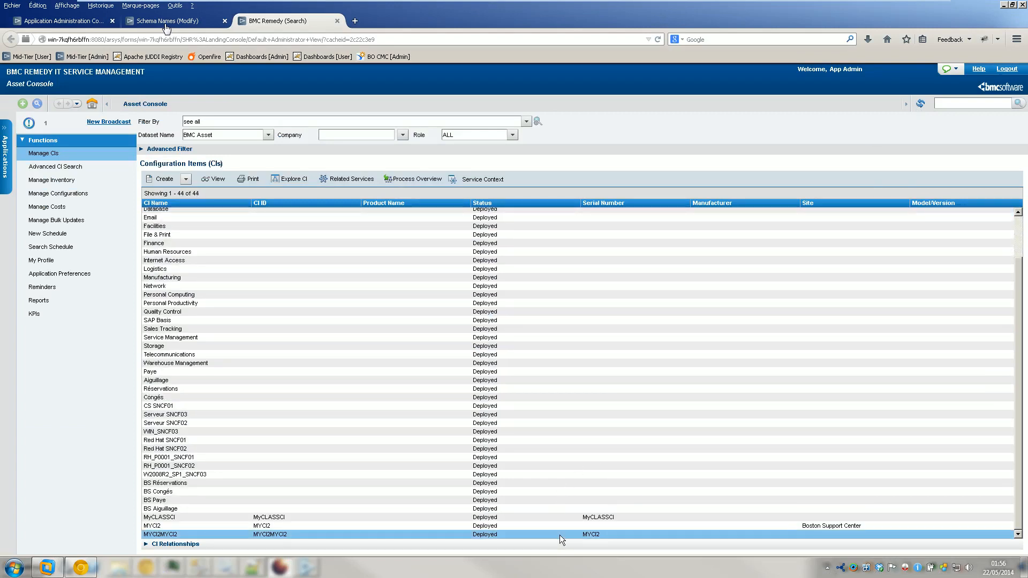
mouse_move(204, 273)
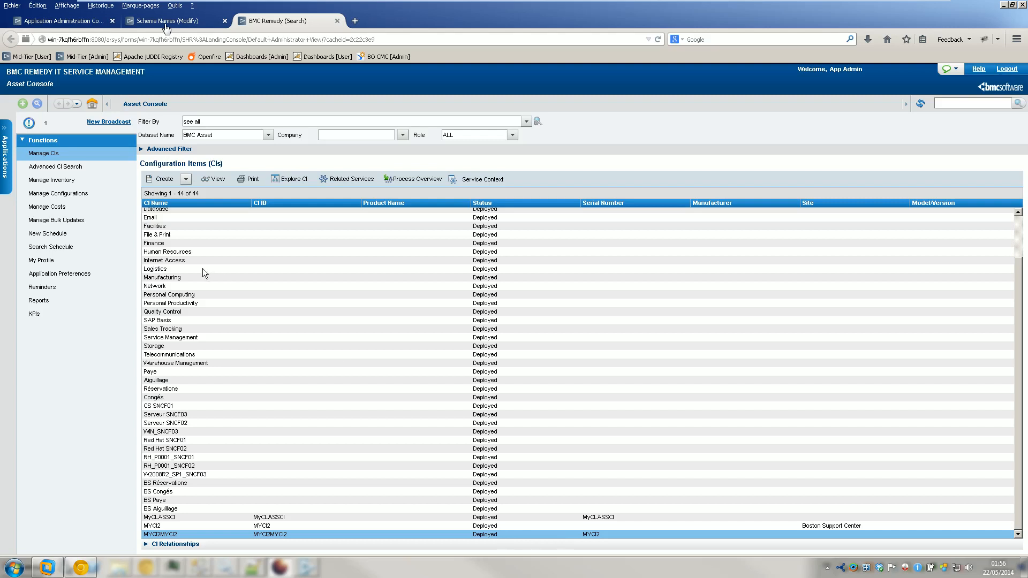
mouse_move(312, 461)
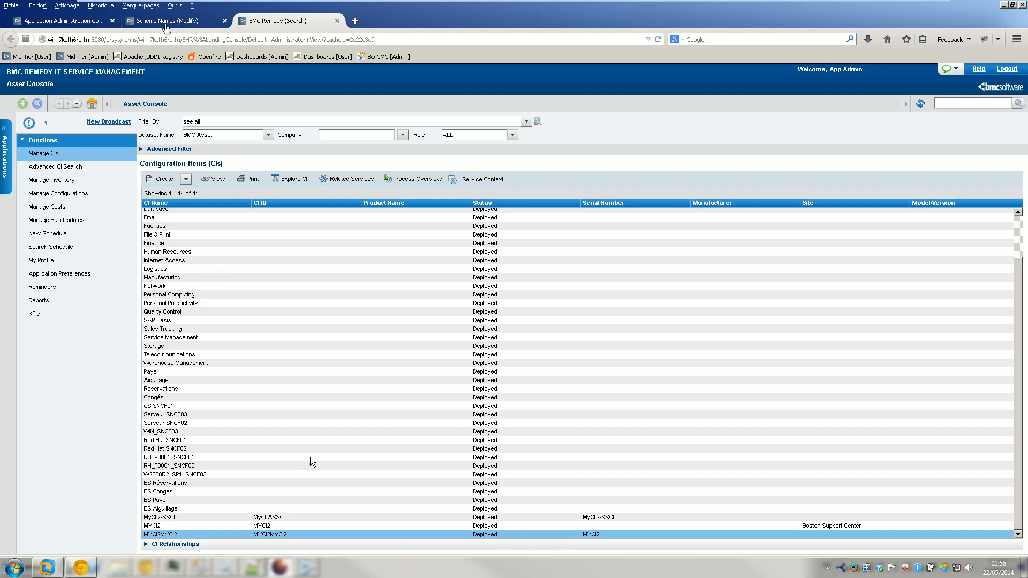
mouse_move(312, 462)
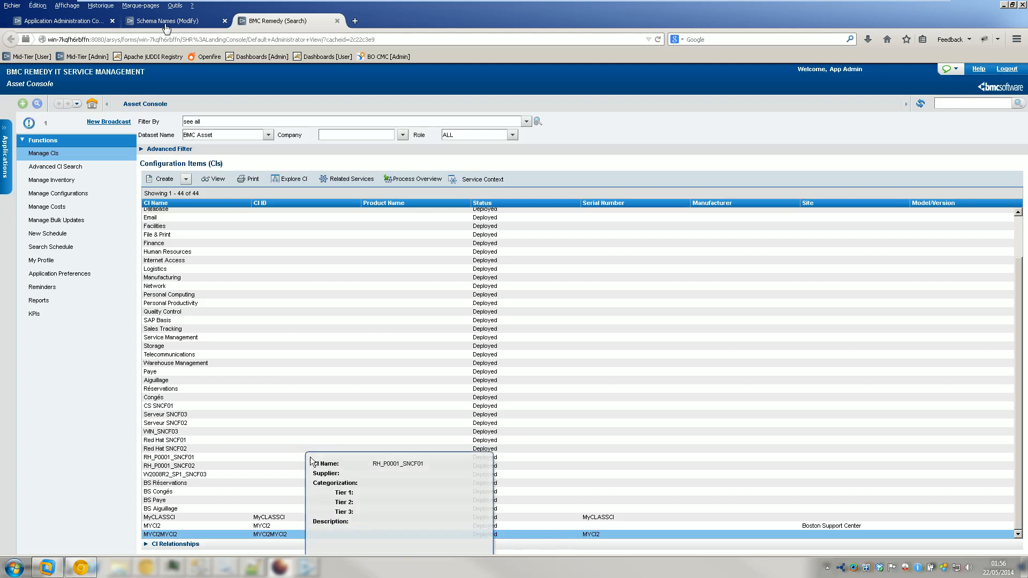
left_click(169, 20)
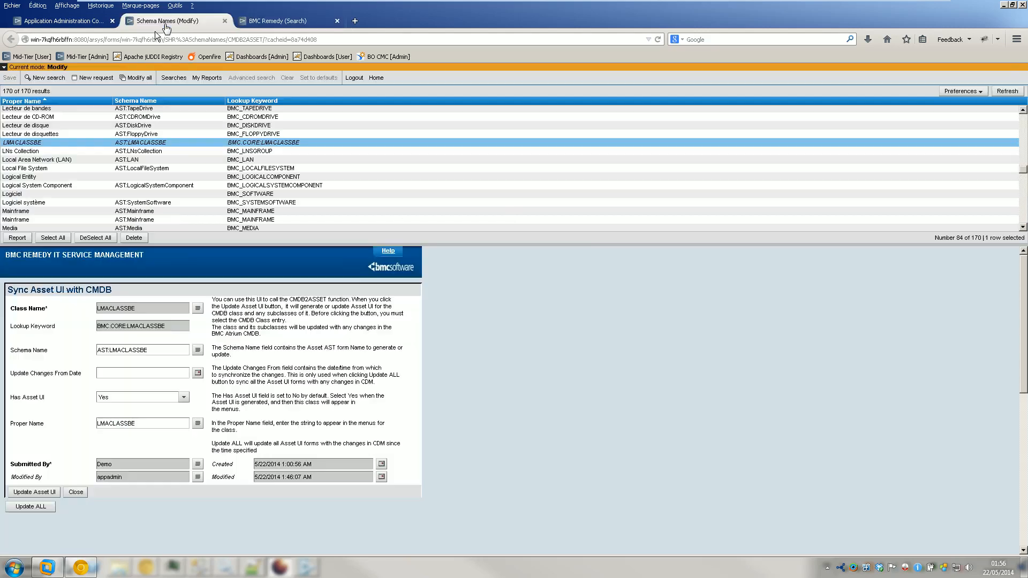
mouse_move(161, 389)
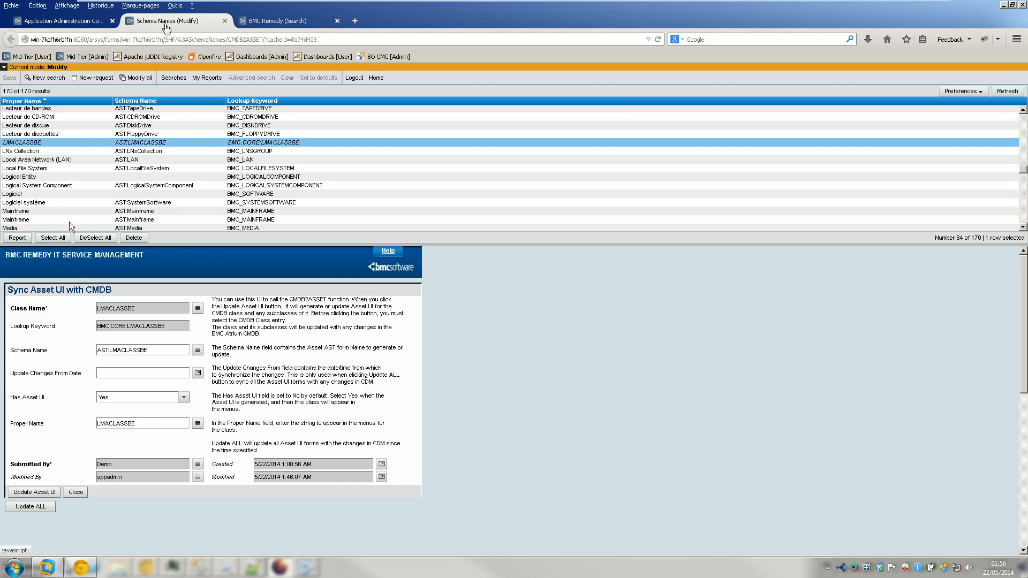
mouse_move(44, 508)
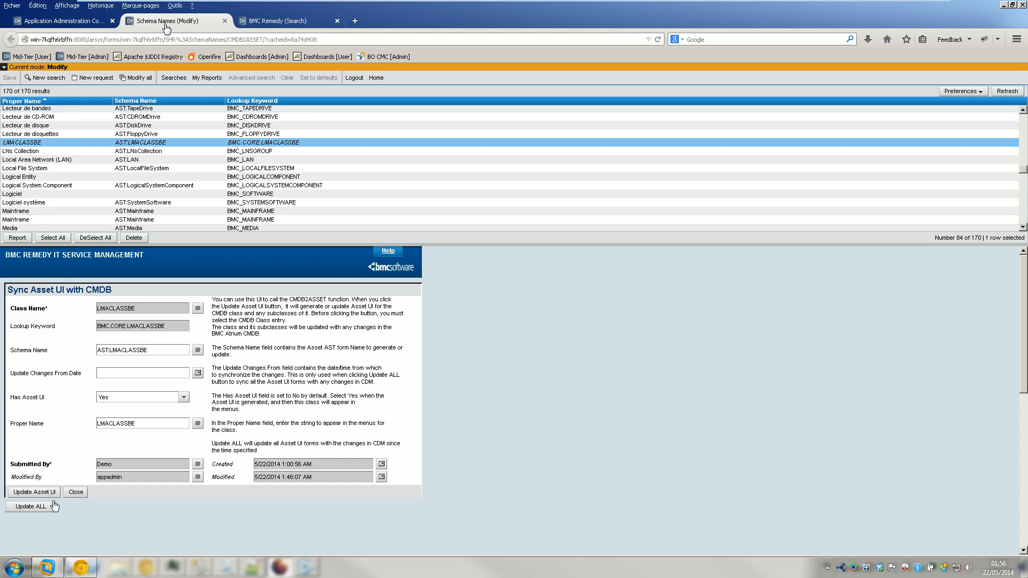